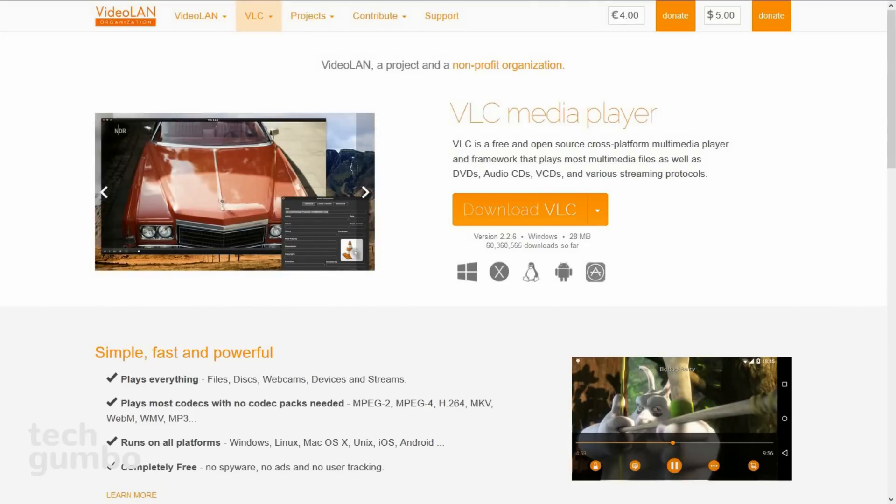
Browse the startup manager's tabs: programs, scheduled tasks, plug-ins, application services and Windows services.
{"action": "left_click", "coordinate": [365, 192]}
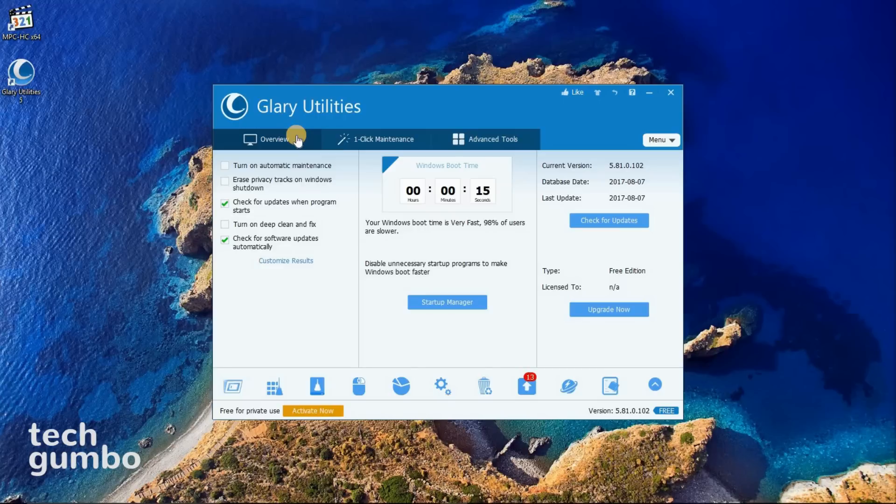
{"action": "mouse_move", "coordinate": [420, 139]}
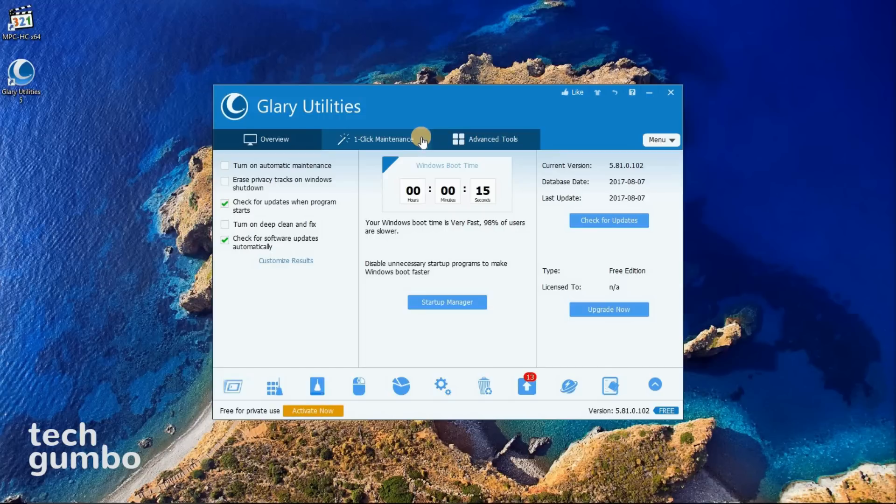
{"action": "mouse_move", "coordinate": [526, 141]}
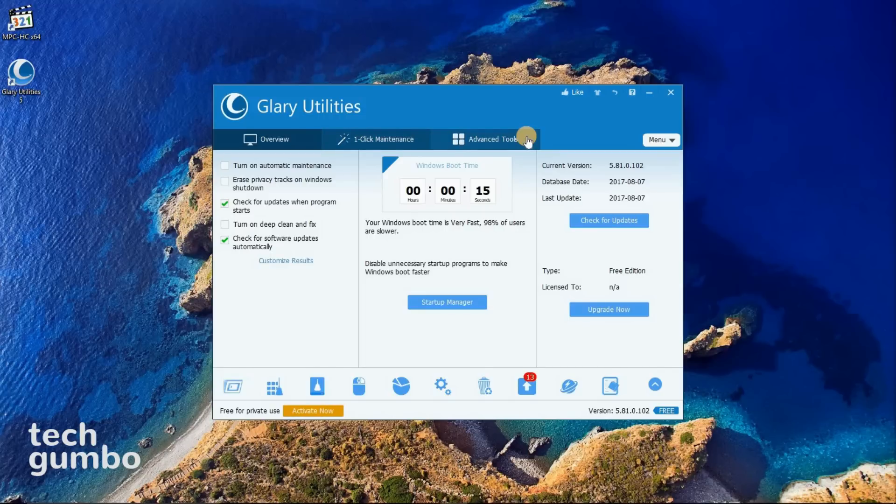
{"action": "mouse_move", "coordinate": [505, 197]}
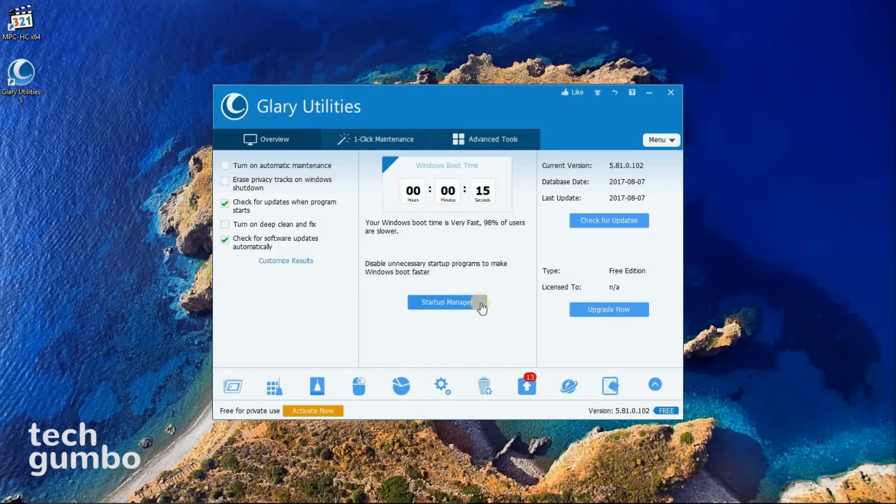
{"action": "left_click", "coordinate": [446, 302]}
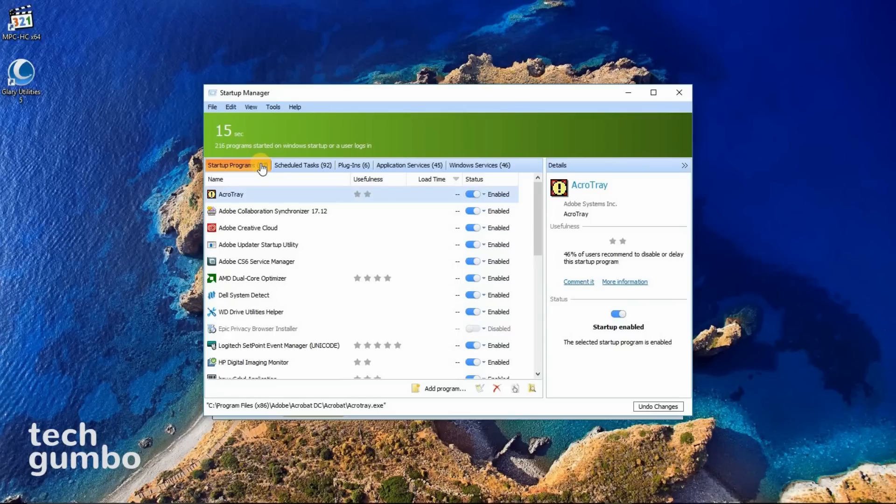
{"action": "left_click", "coordinate": [297, 165]}
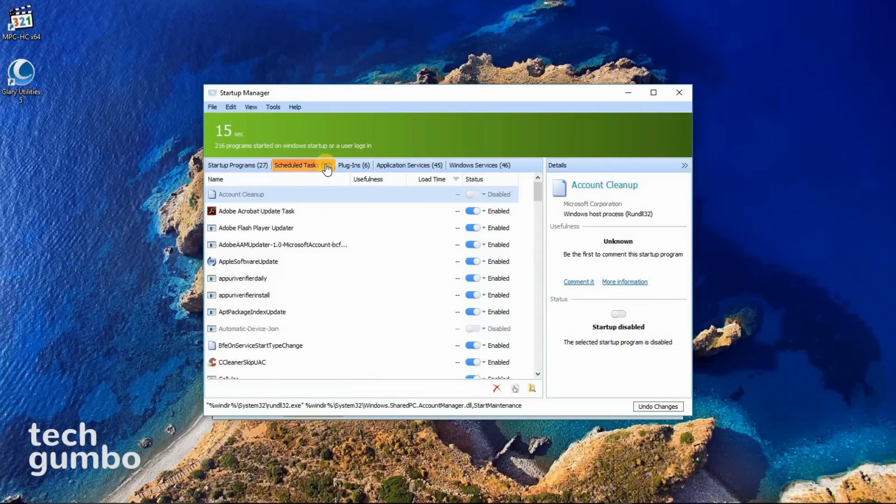
{"action": "left_click", "coordinate": [353, 165]}
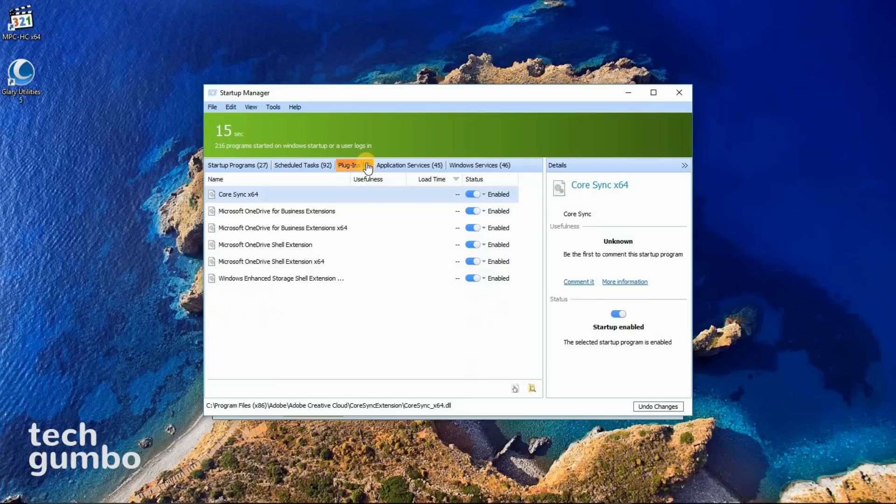
{"action": "left_click", "coordinate": [409, 165]}
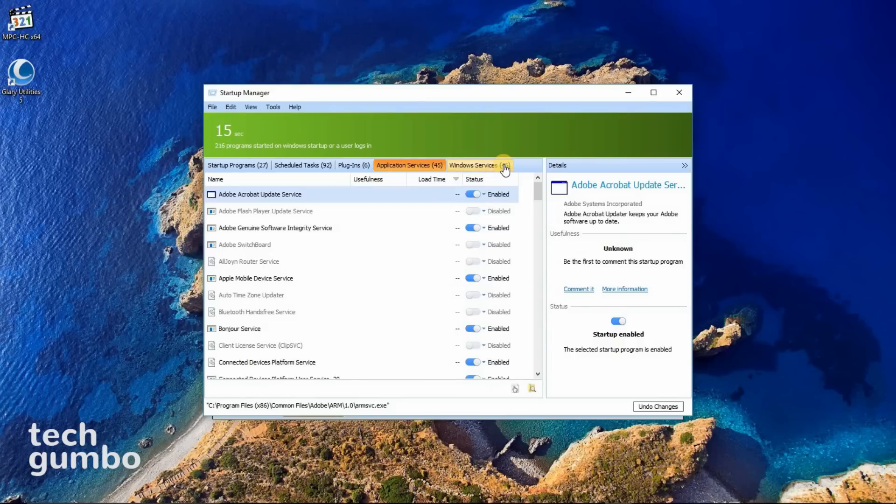
{"action": "left_click", "coordinate": [476, 165]}
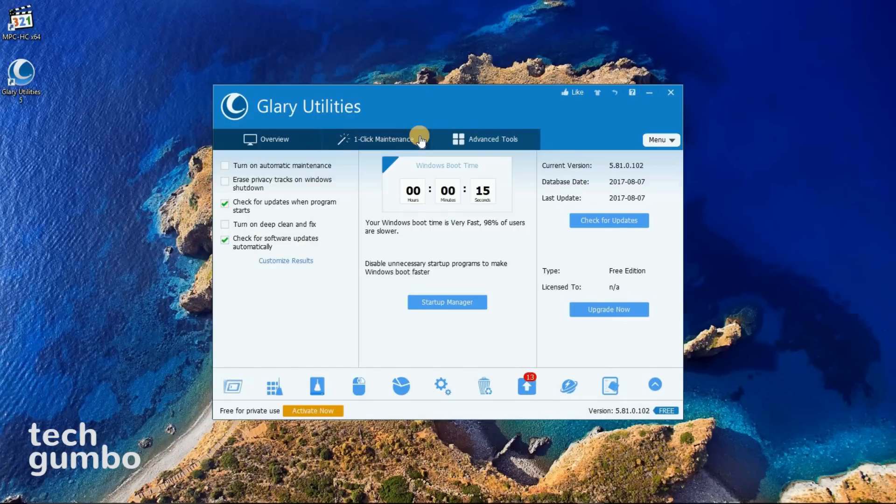
View the 1-Click Maintenance checklist, then the Advanced Tools categories with System Tools selected.
{"action": "left_click", "coordinate": [382, 139]}
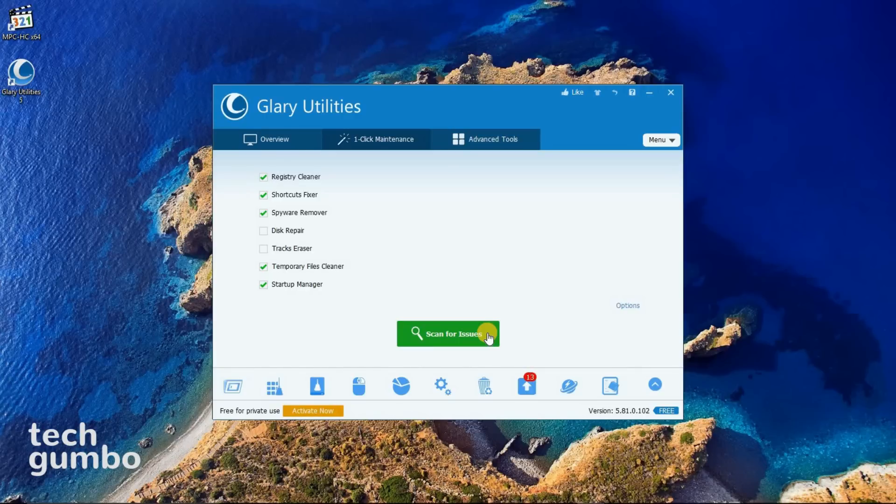
{"action": "mouse_move", "coordinate": [526, 139]}
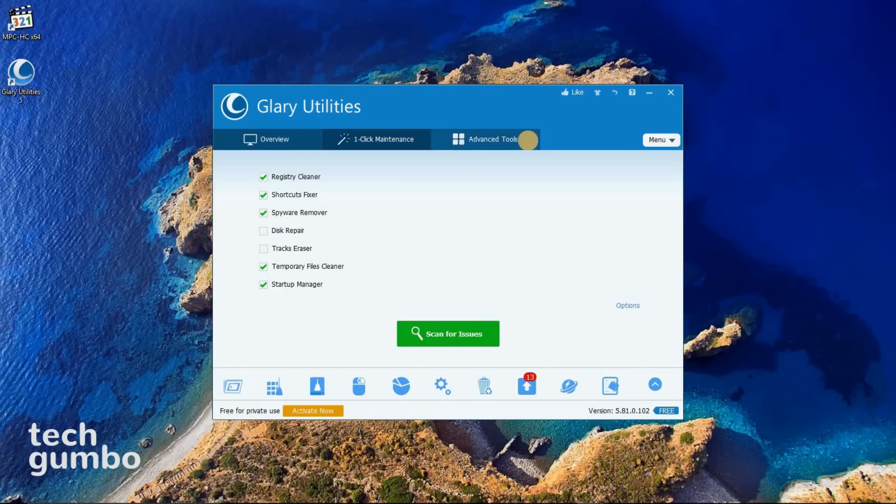
{"action": "left_click", "coordinate": [490, 139]}
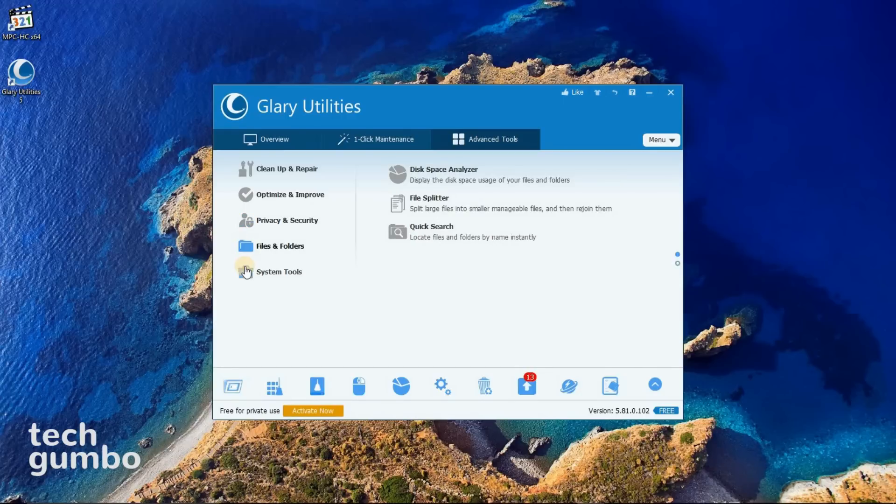
{"action": "left_click", "coordinate": [279, 272]}
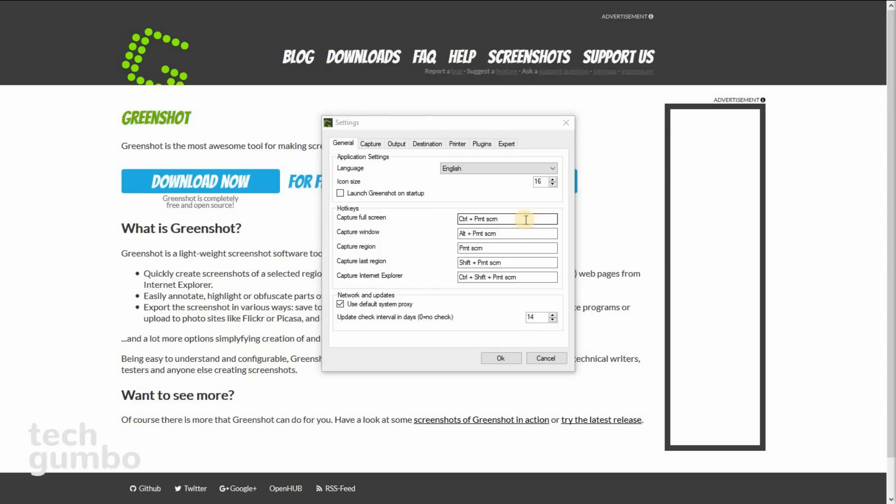
{"action": "mouse_move", "coordinate": [523, 233]}
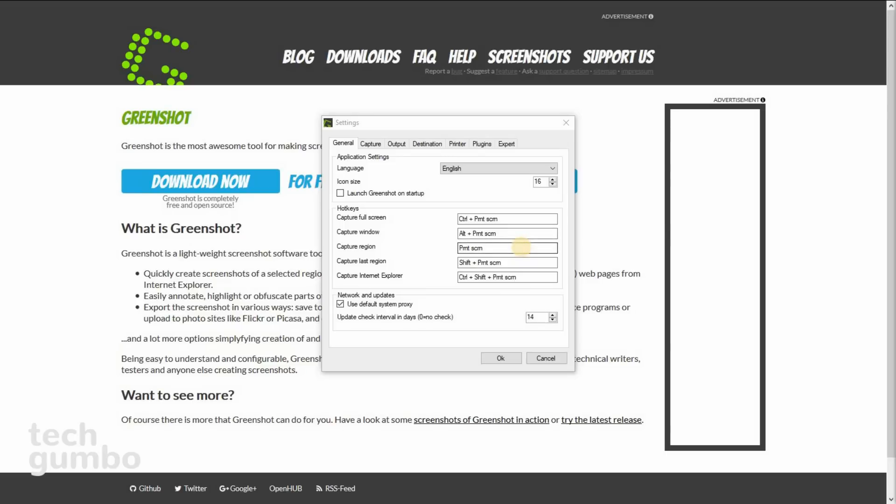
{"action": "mouse_move", "coordinate": [598, 237]}
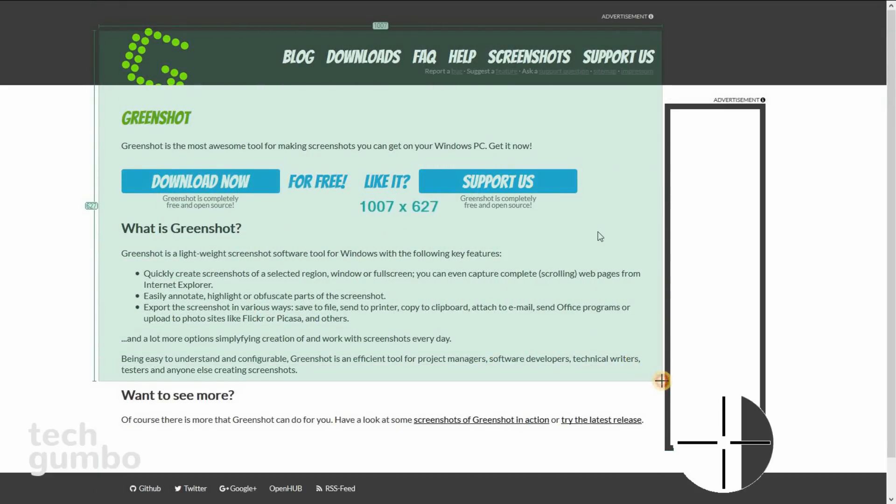
Capture the marked page region so Greenshot's output choices appear.
{"action": "left_click", "coordinate": [660, 381]}
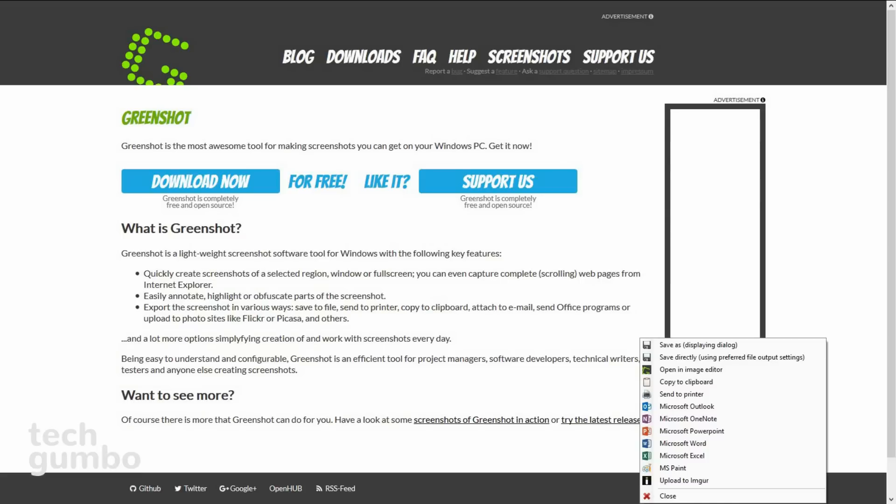
{"action": "mouse_move", "coordinate": [708, 369]}
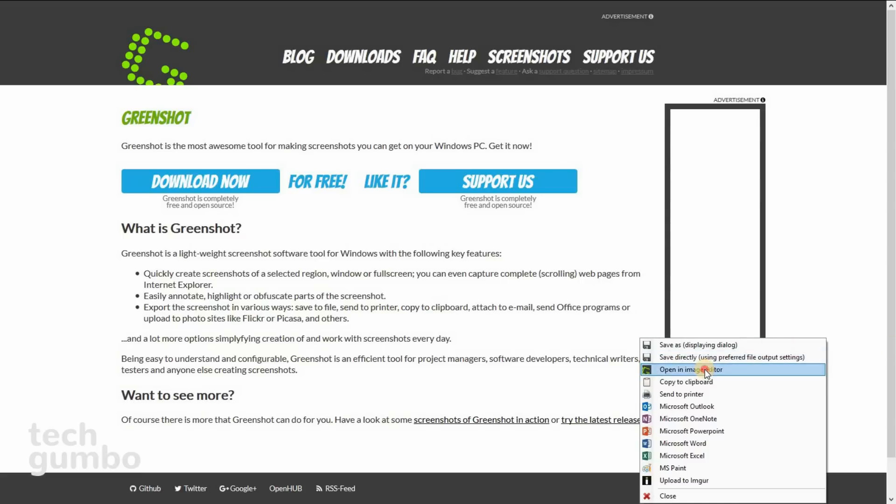
Edit the capture, adding a speech bubble under Download Now and a yellow highlight on the first sentence.
{"action": "left_click", "coordinate": [691, 370]}
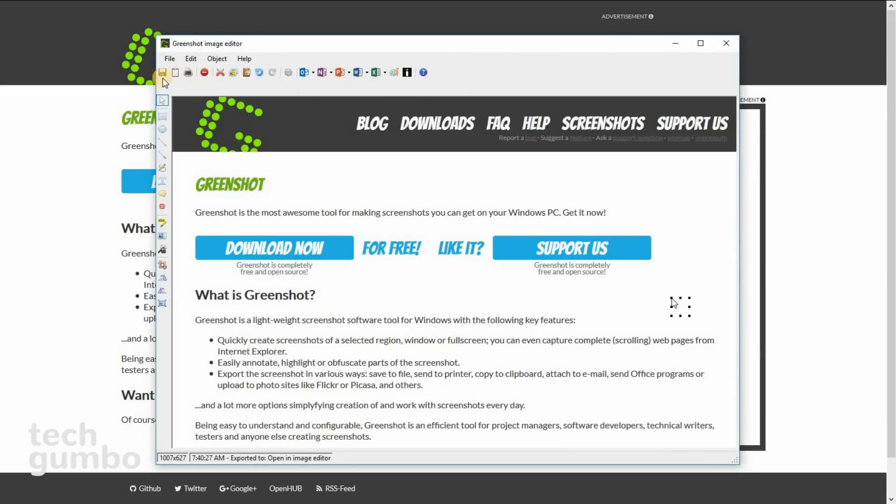
{"action": "mouse_move", "coordinate": [219, 86]}
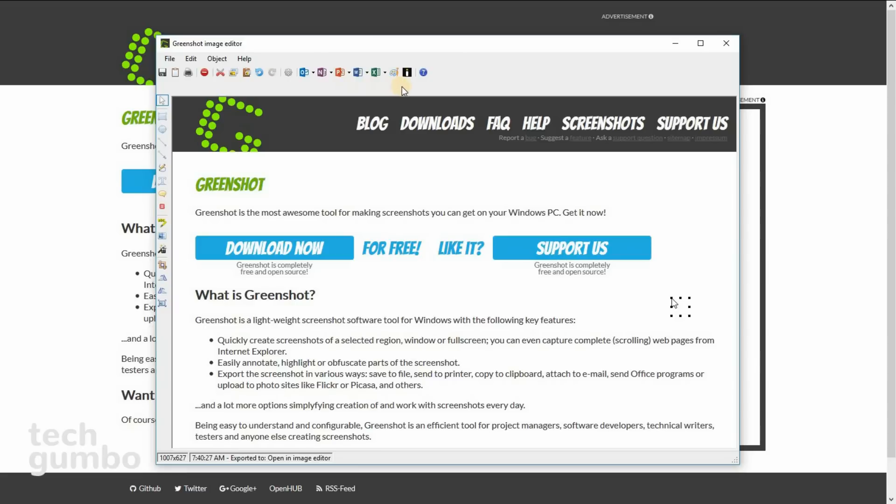
{"action": "mouse_move", "coordinate": [162, 94]}
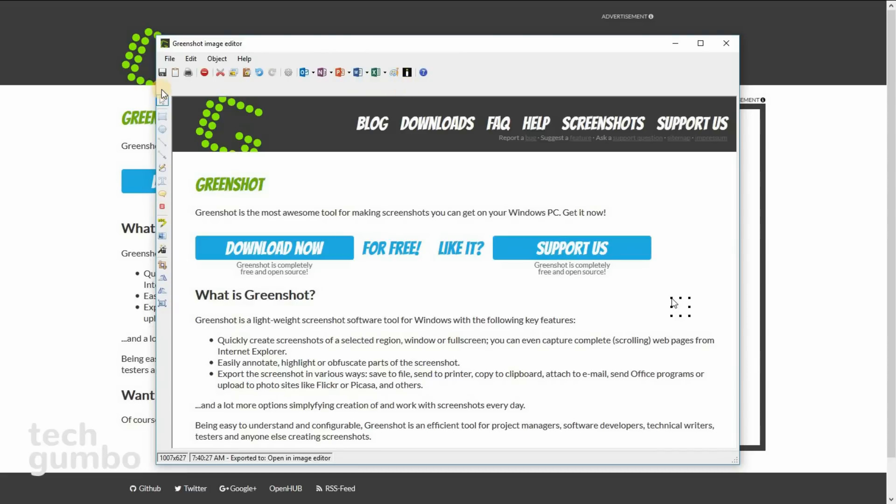
{"action": "left_click", "coordinate": [162, 91]}
{"action": "type", "text": "Awesome"}
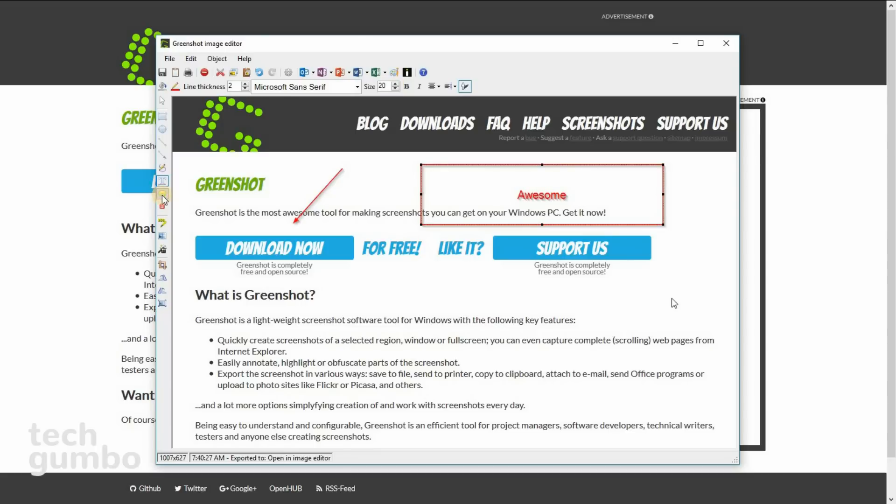
{"action": "left_click", "coordinate": [163, 195]}
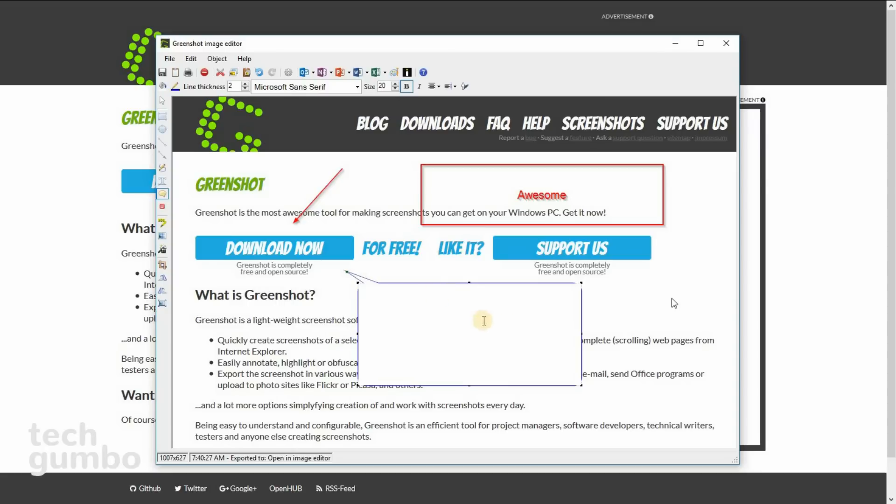
{"action": "mouse_move", "coordinate": [224, 257]}
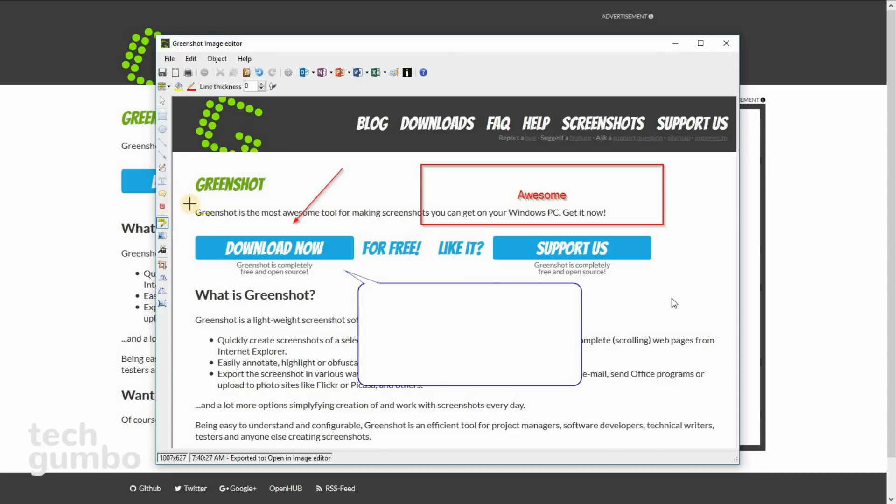
{"action": "left_click_drag", "start_coordinate": [189, 204], "coordinate": [345, 224]}
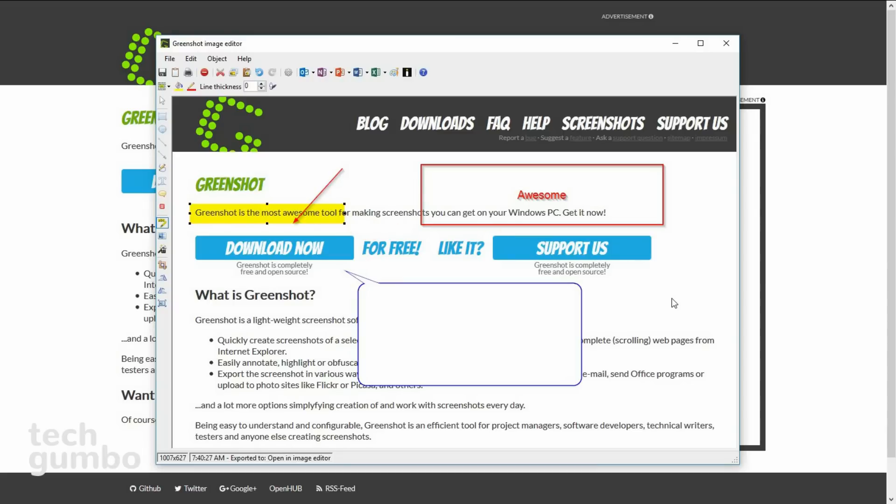
{"action": "mouse_move", "coordinate": [163, 72]}
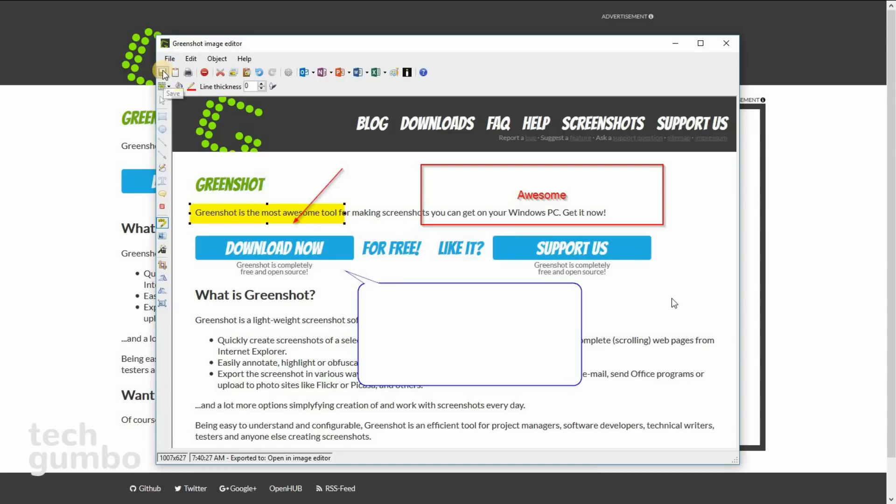
Save the annotated screenshot from the image editor toolbar.
{"action": "left_click", "coordinate": [163, 72]}
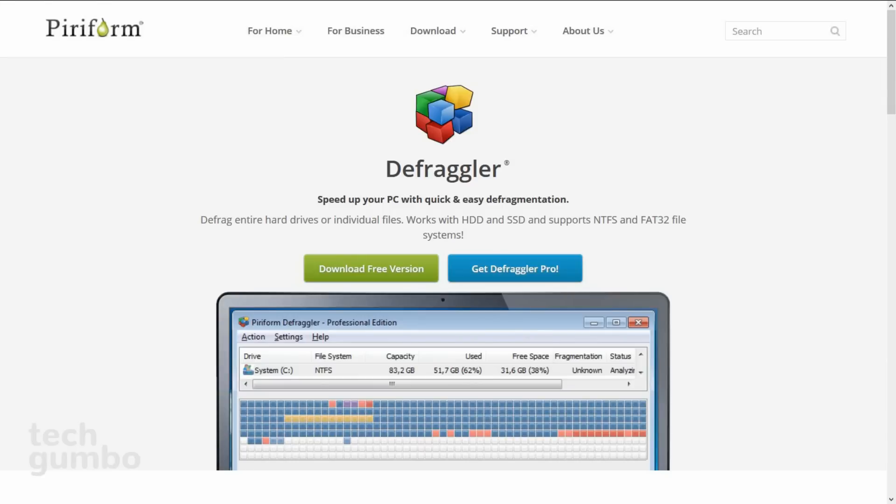
Scroll down the Piriform Defraggler product page.
{"action": "scroll", "scroll_direction": "down", "scroll_amount": 3}
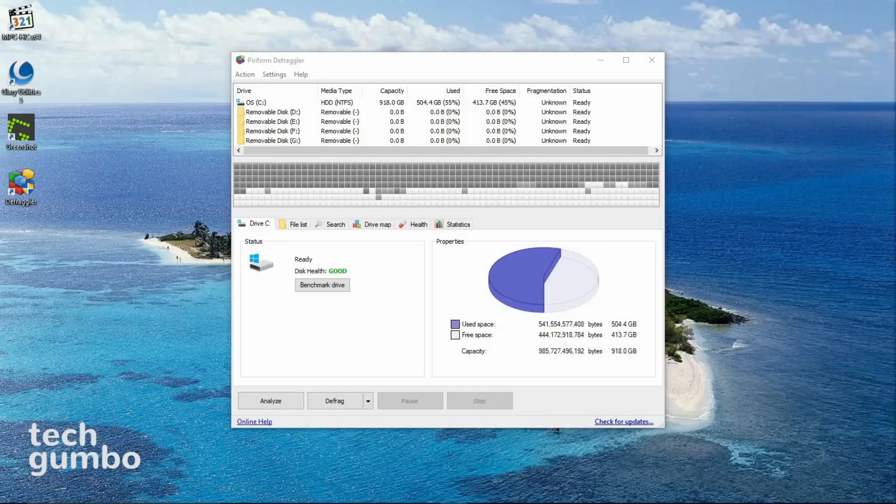
View Defraggler's Drive C: overview with its disk health and space usage.
{"action": "left_click", "coordinate": [254, 102]}
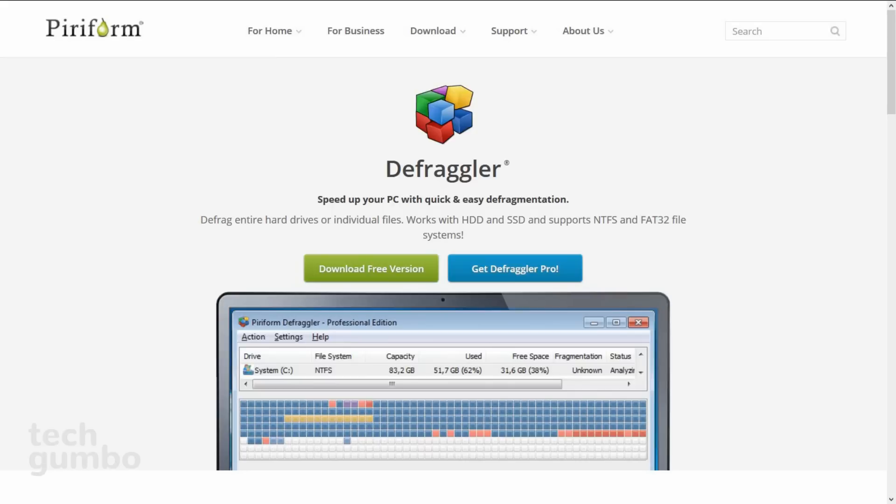
Scroll down the Defraggler download page in Chrome.
{"action": "scroll", "scroll_direction": "down", "scroll_amount": 3}
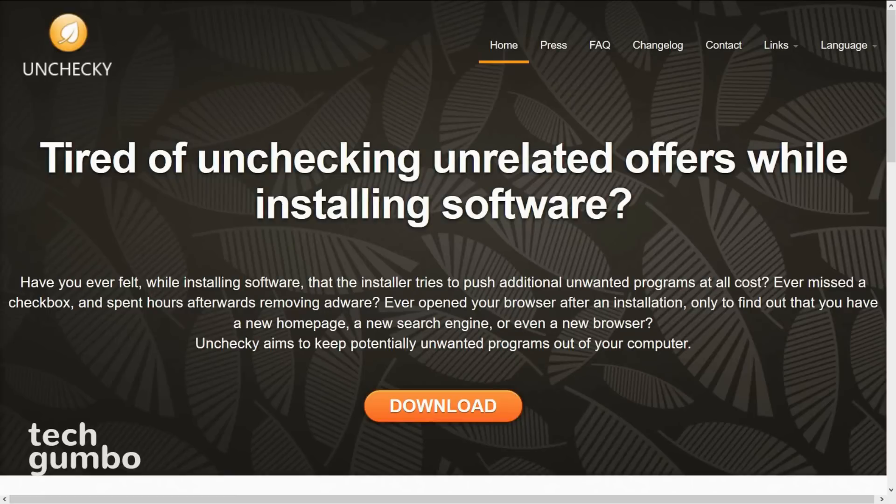
Scroll through the Unchecky homepage before moving to the GOM Player page.
{"action": "scroll", "scroll_direction": "down", "scroll_amount": 3}
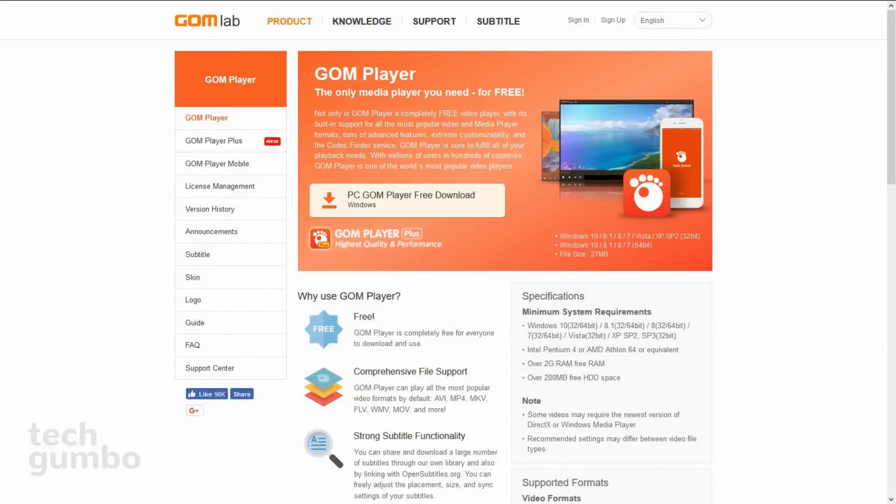
Run GOM Player Setup in English, accepting the default components and install folder.
{"action": "left_click", "coordinate": [406, 200]}
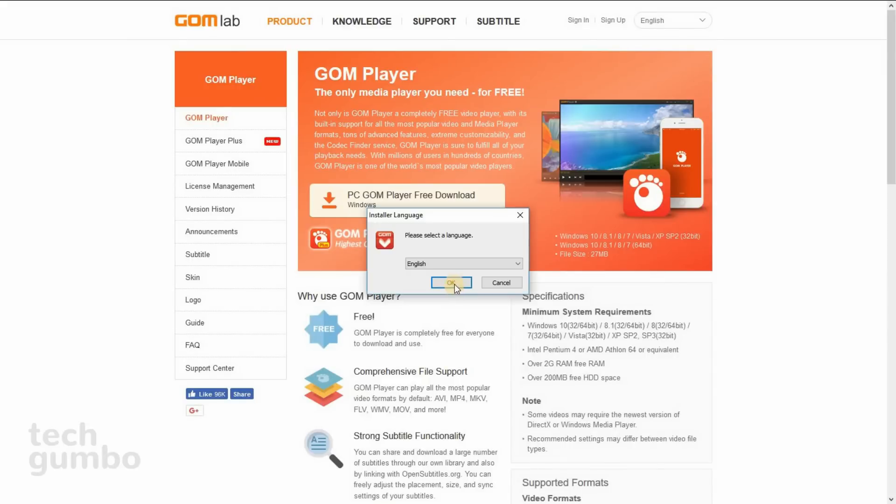
{"action": "left_click", "coordinate": [451, 282]}
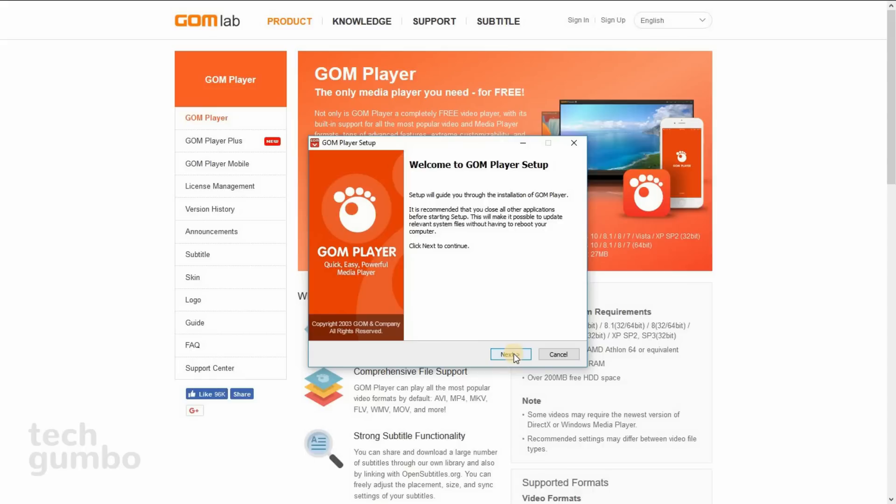
{"action": "left_click", "coordinate": [510, 355]}
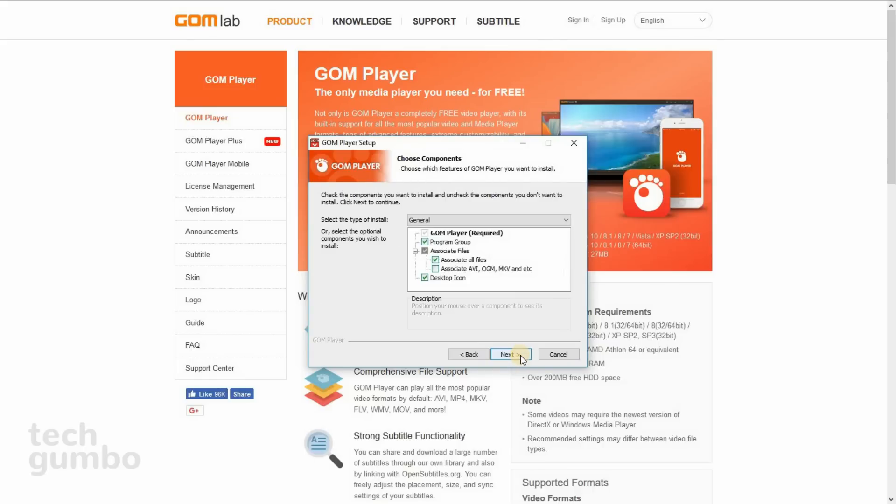
{"action": "left_click", "coordinate": [510, 354]}
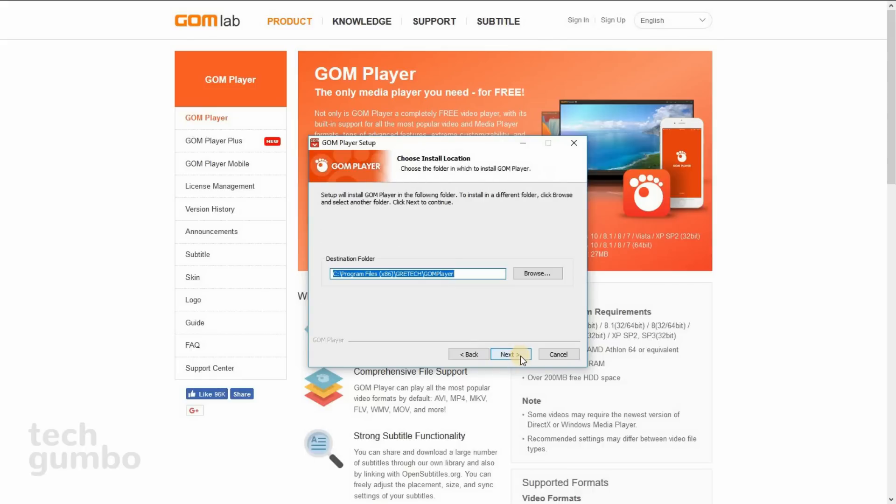
{"action": "left_click", "coordinate": [509, 355]}
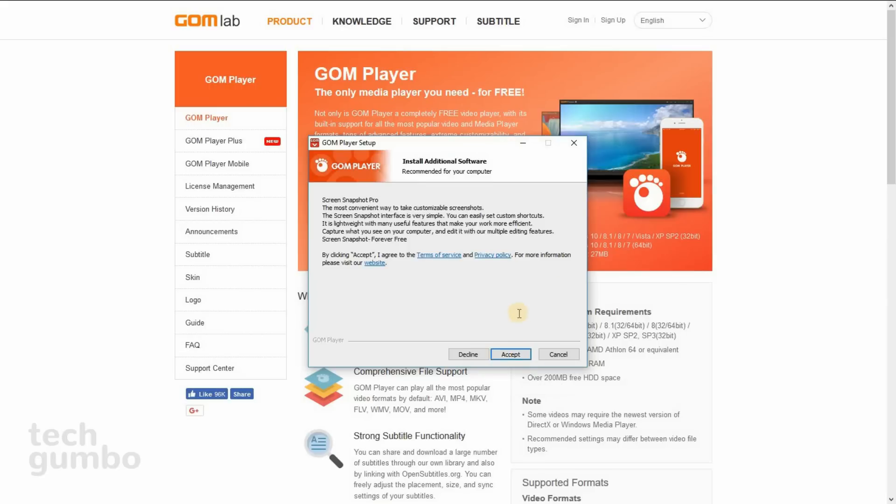
{"action": "mouse_move", "coordinate": [529, 189]}
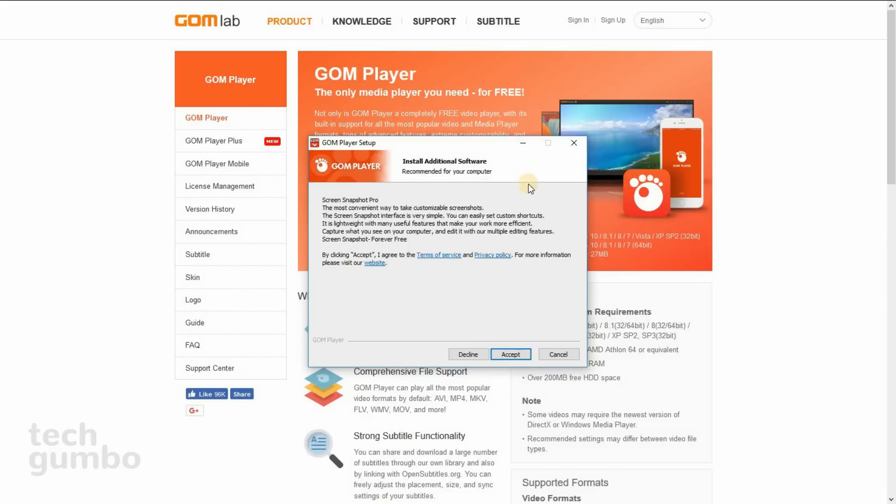
{"action": "mouse_move", "coordinate": [434, 200]}
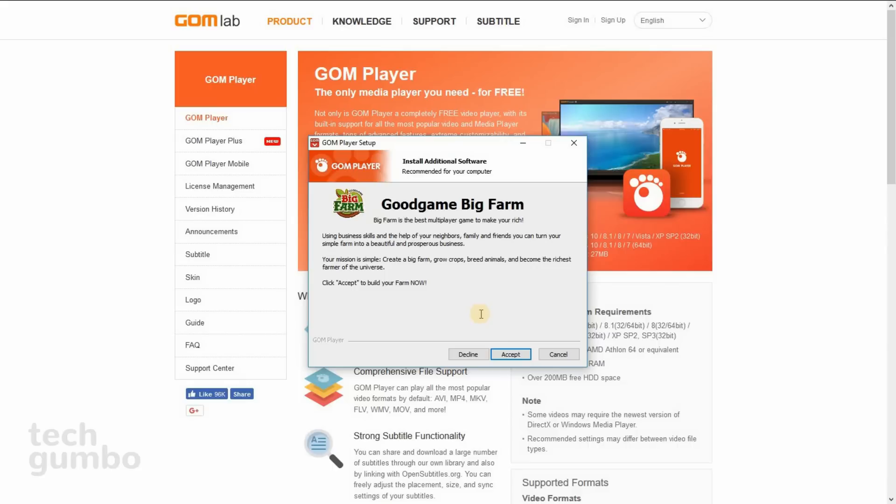
{"action": "mouse_move", "coordinate": [509, 339]}
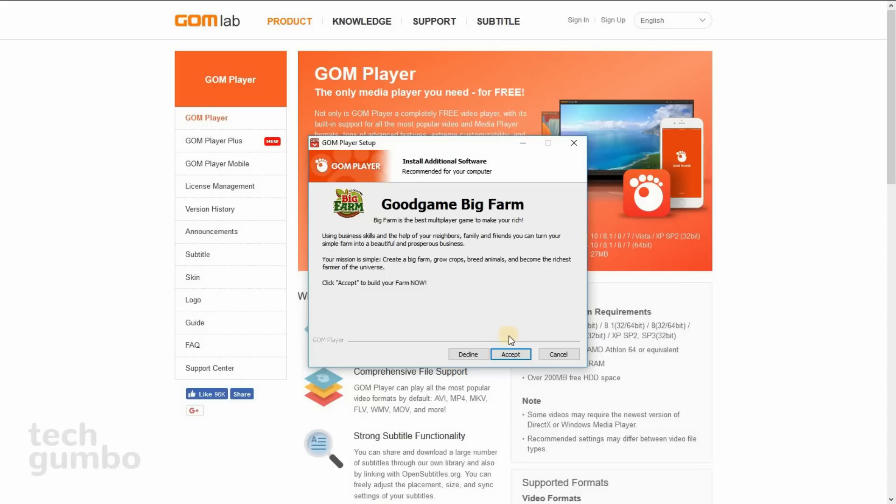
{"action": "mouse_move", "coordinate": [510, 355]}
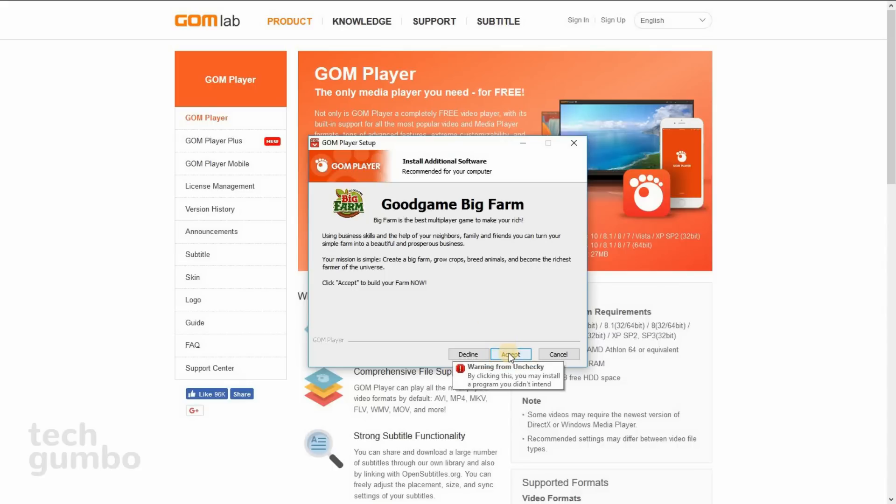
{"action": "mouse_move", "coordinate": [468, 355]}
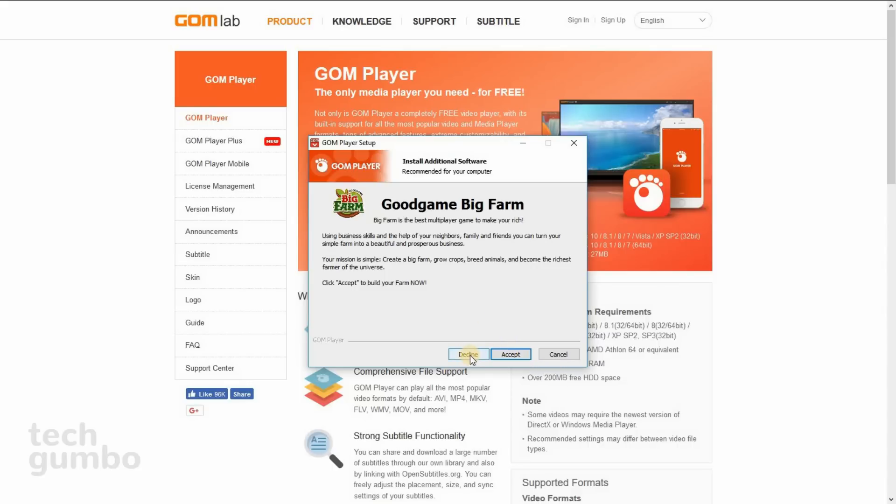